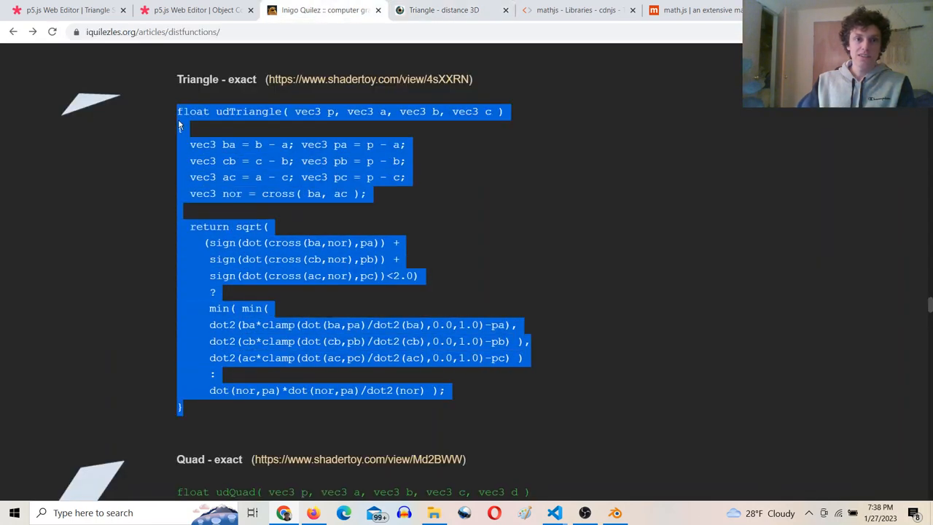
Inspect Blender's Wavefront OBJ export options (Scale 50, Selection Only), cancel, and return to the collision sketch.
click(65, 9)
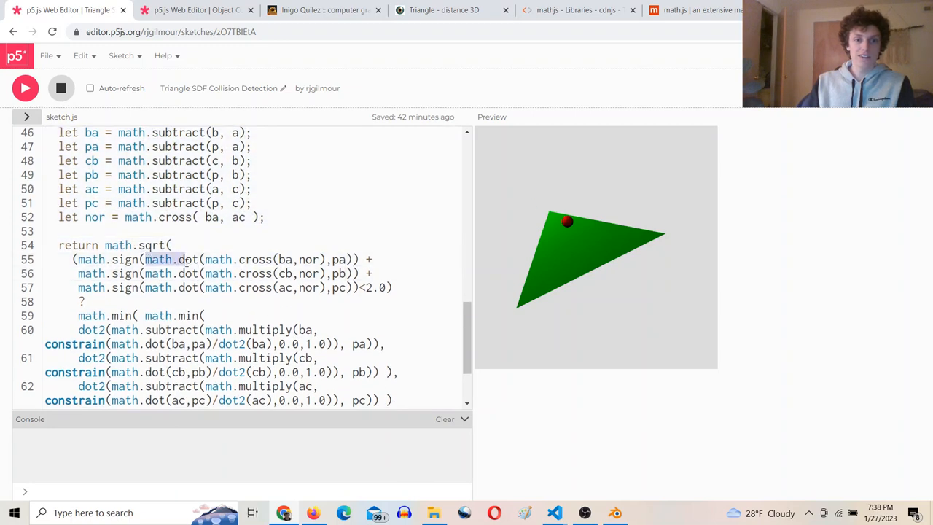
scroll(down, 3)
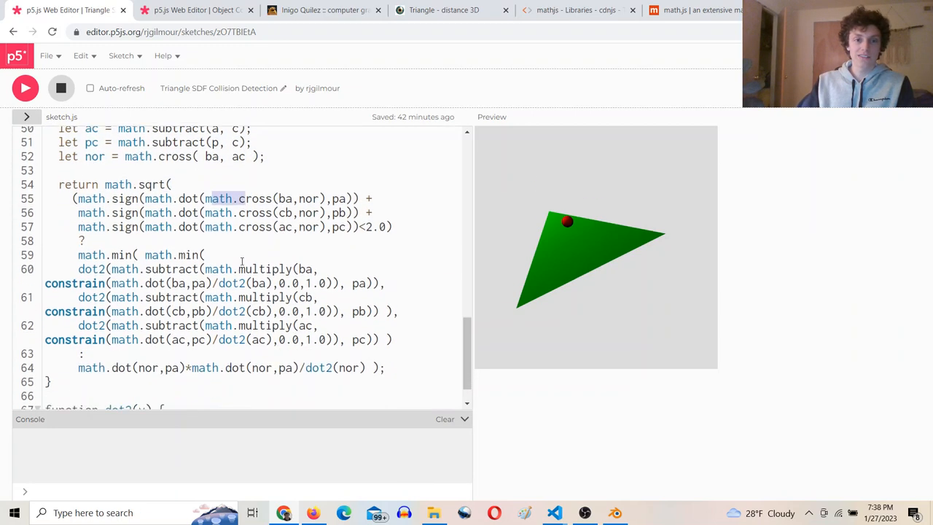
scroll(down, 3)
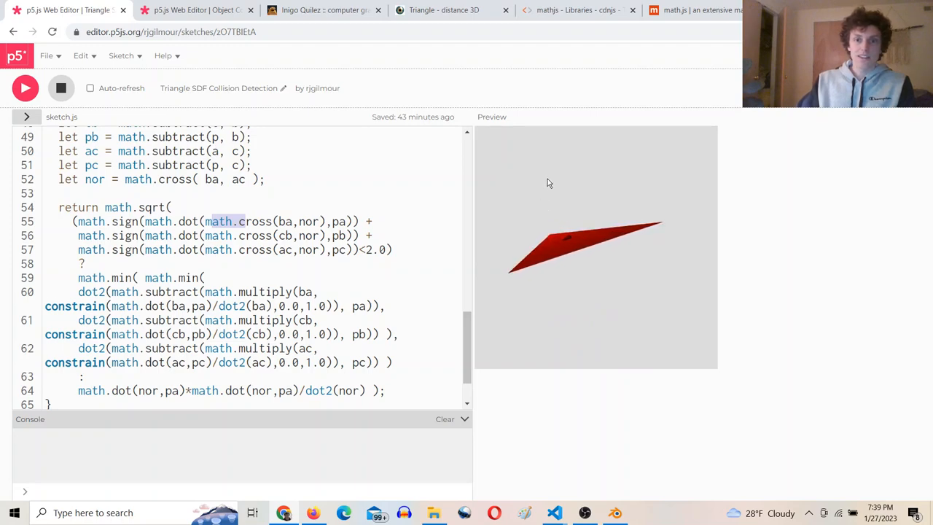
click(615, 512)
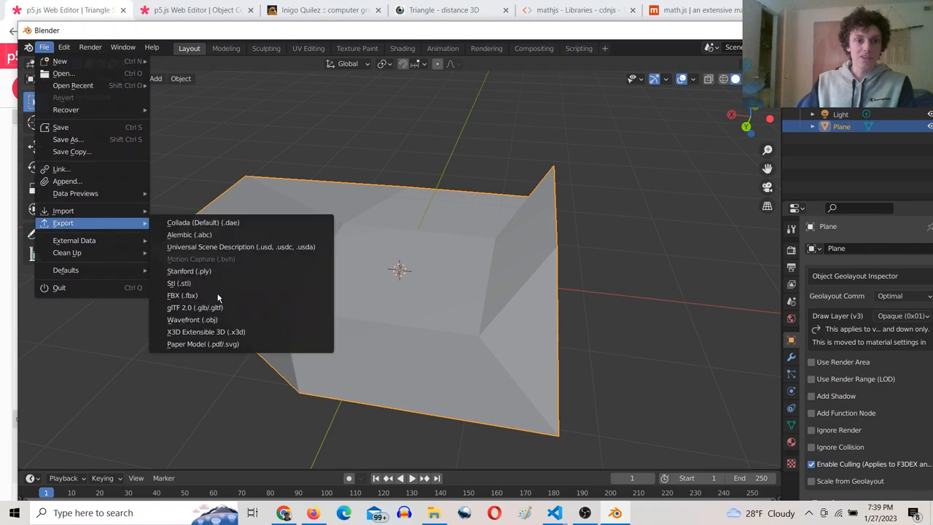
click(192, 319)
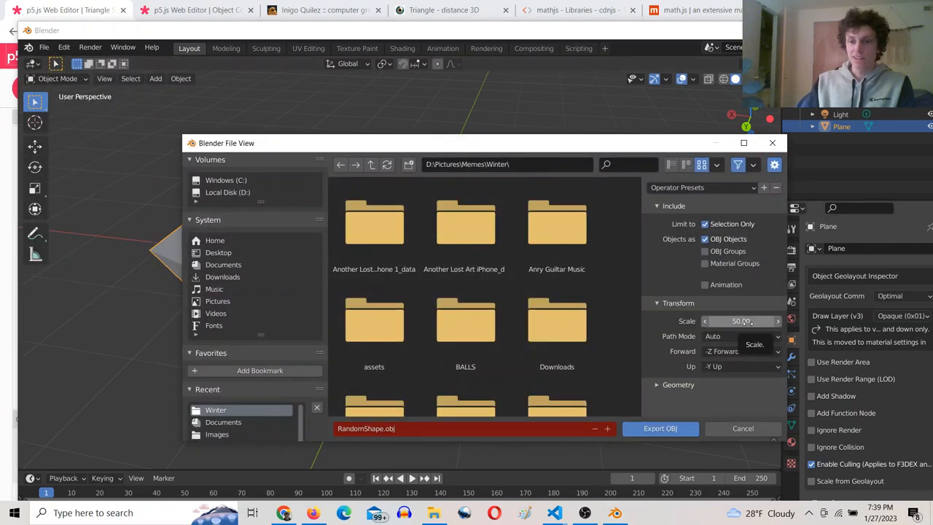
click(741, 321)
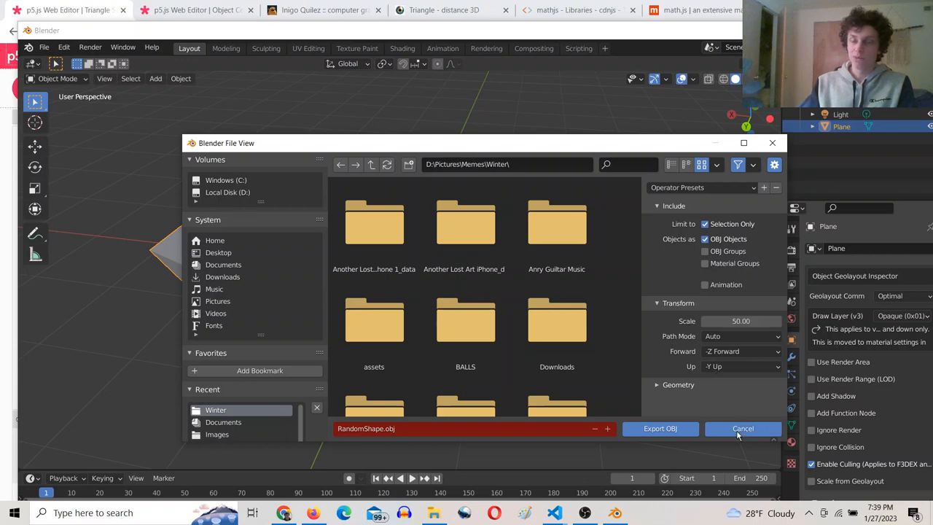
click(743, 428)
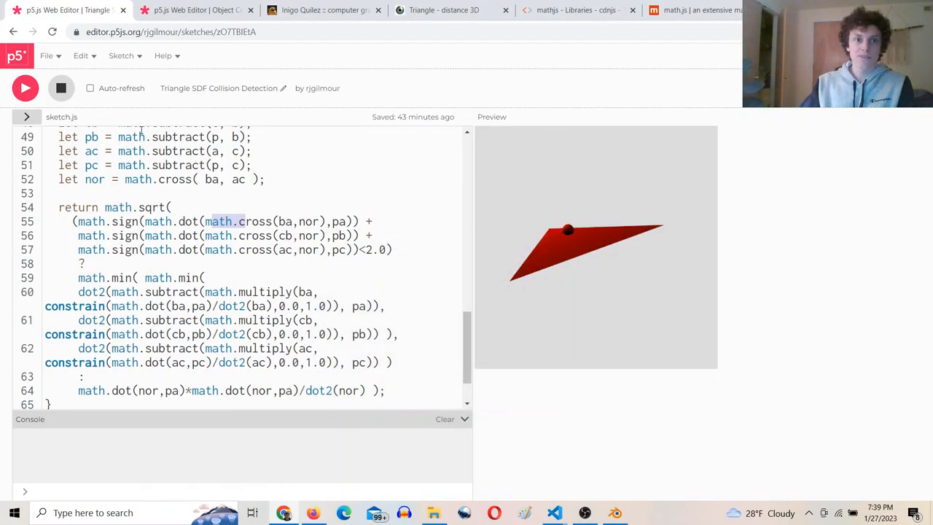
click(197, 10)
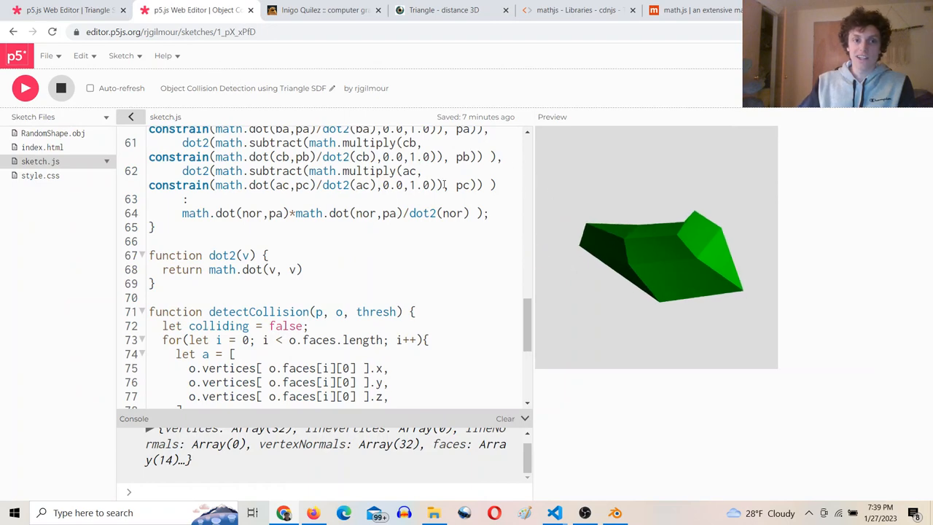
scroll(up, 3)
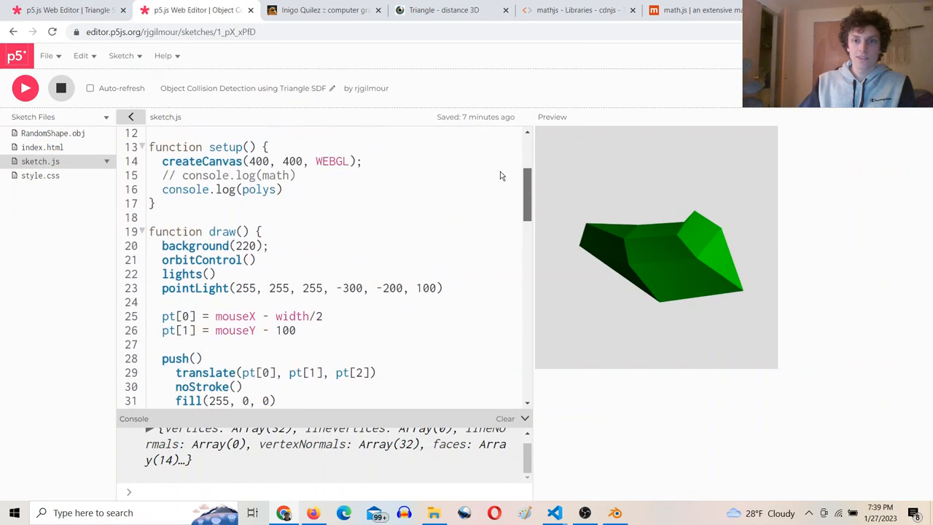
scroll(up, 3)
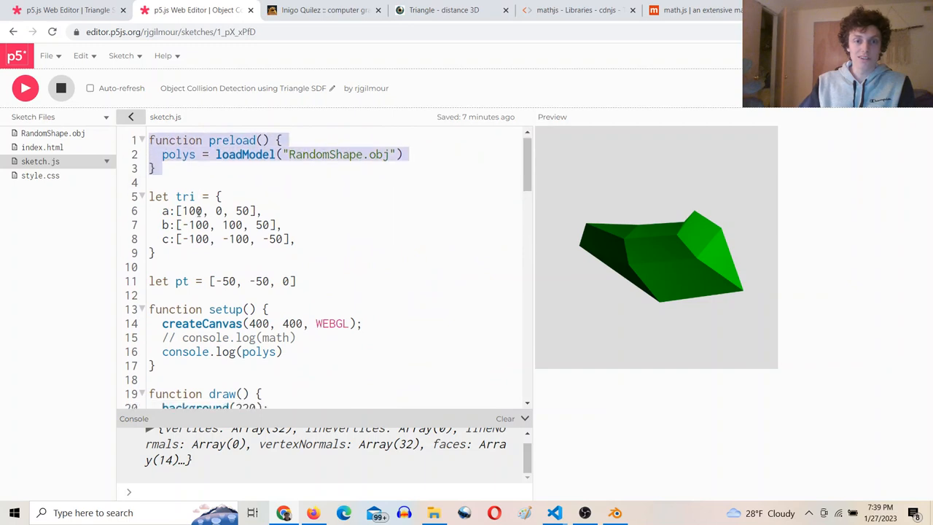
scroll(down, 3)
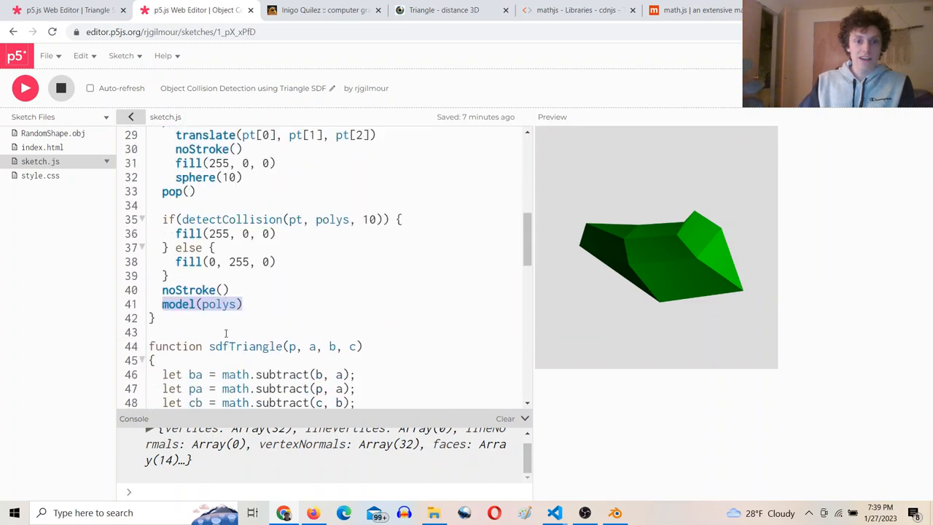
scroll(down, 3)
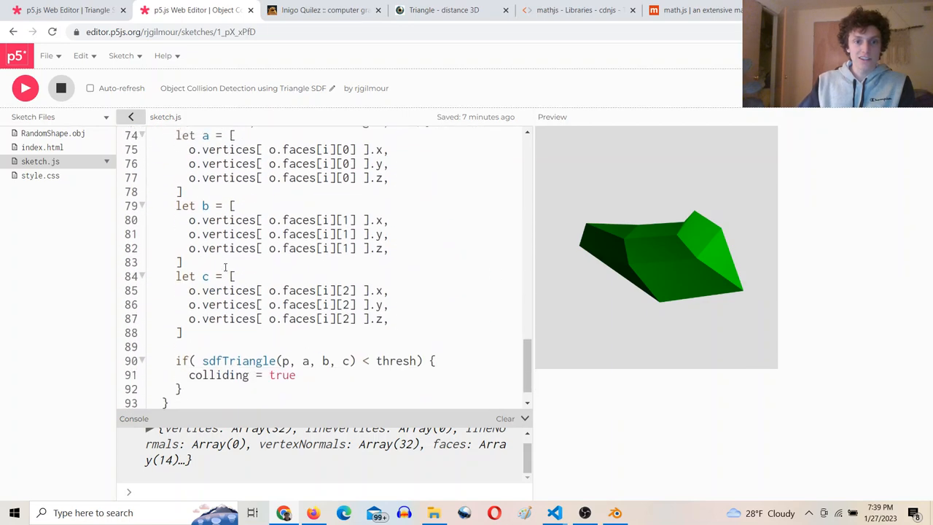
scroll(up, 3)
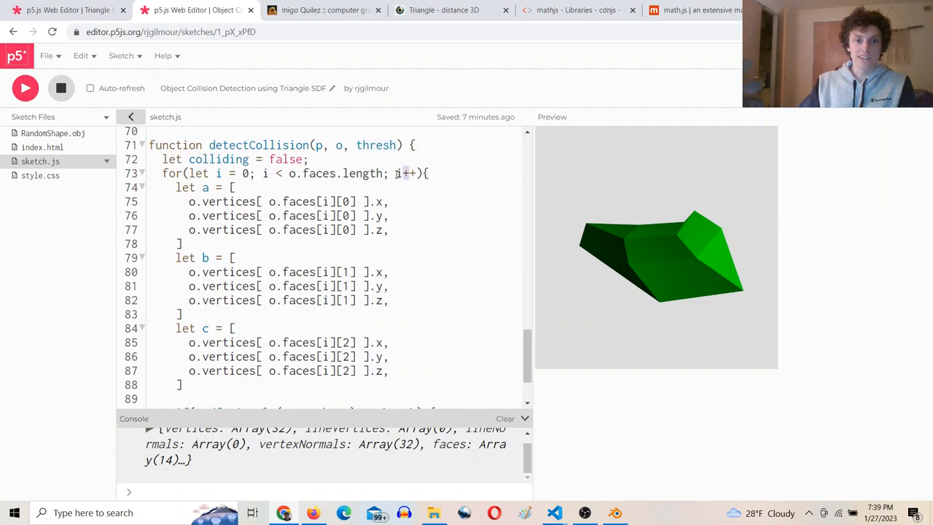
scroll(down, 3)
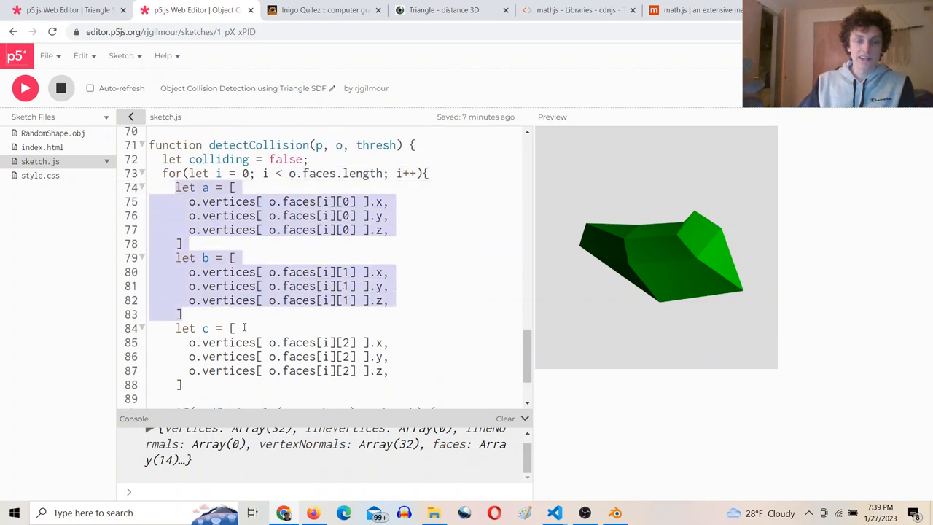
scroll(down, 3)
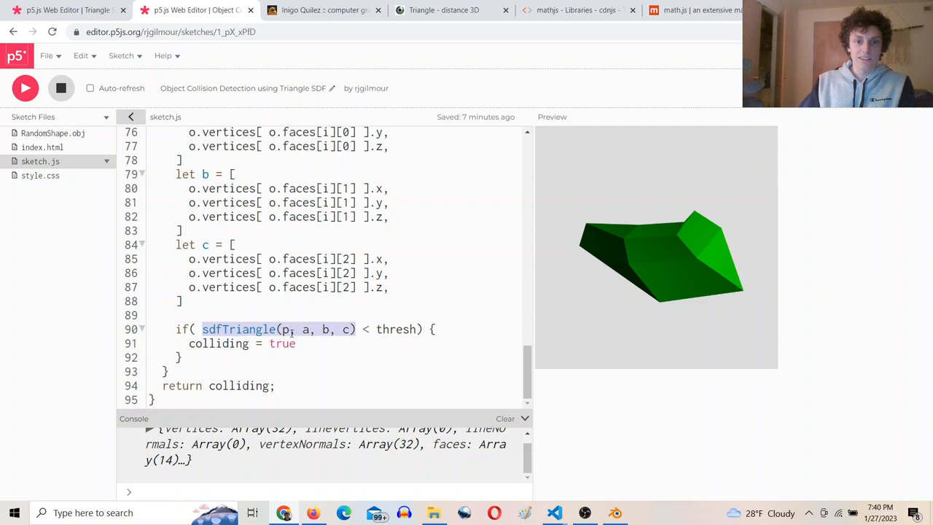
click(332, 329)
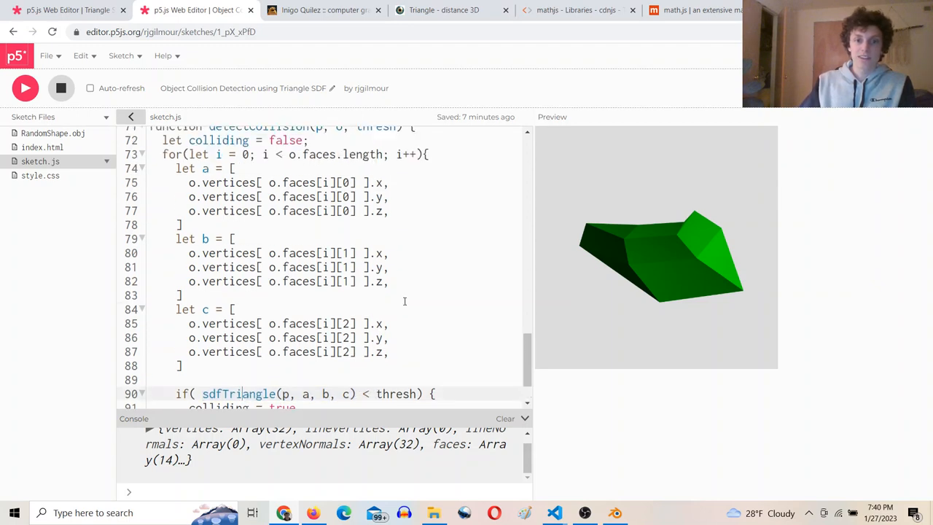
scroll(down, 3)
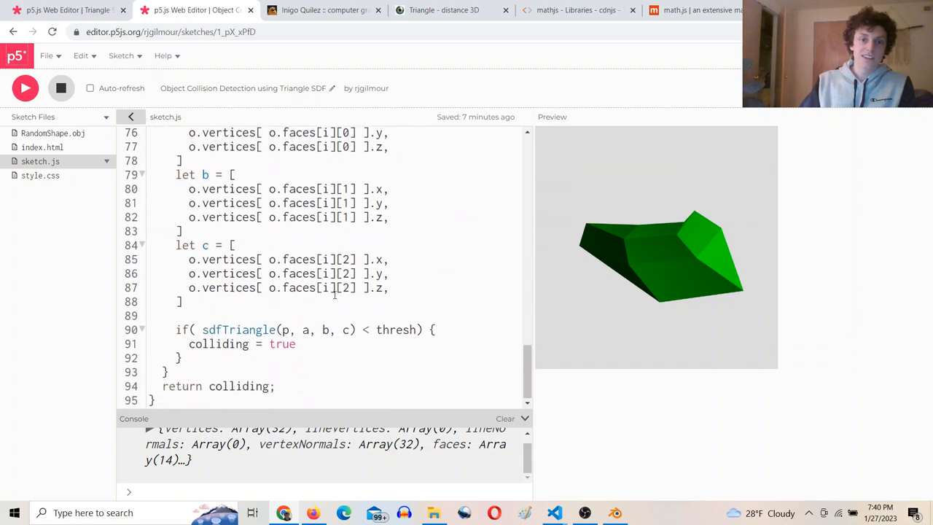
scroll(up, 3)
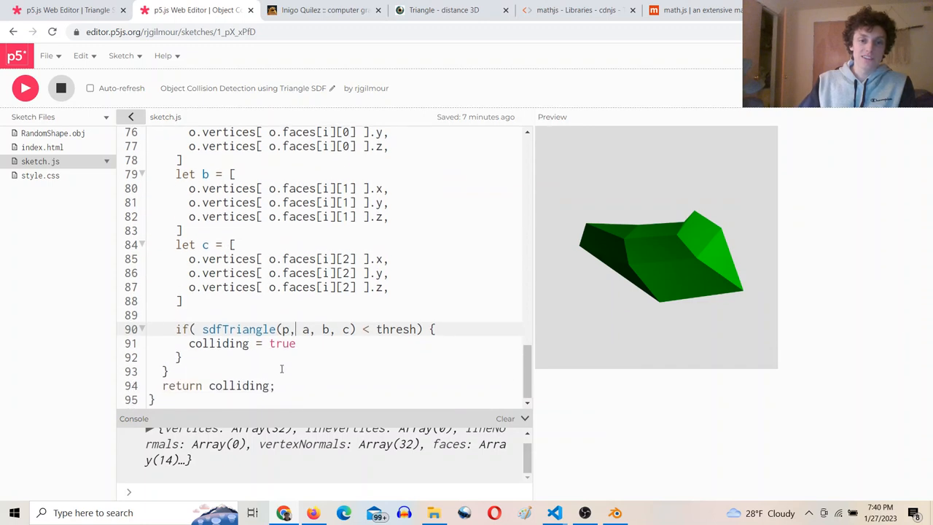
double_click(240, 385)
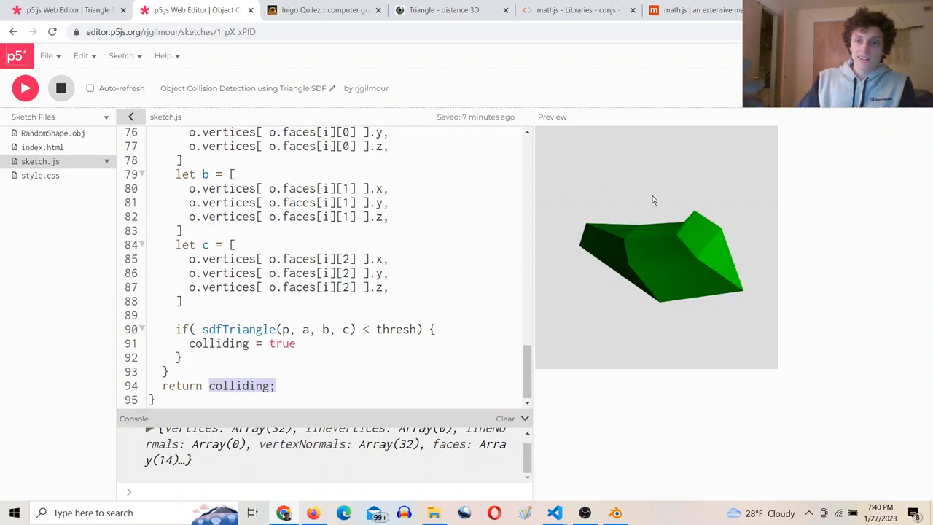
drag(652, 248, 659, 201)
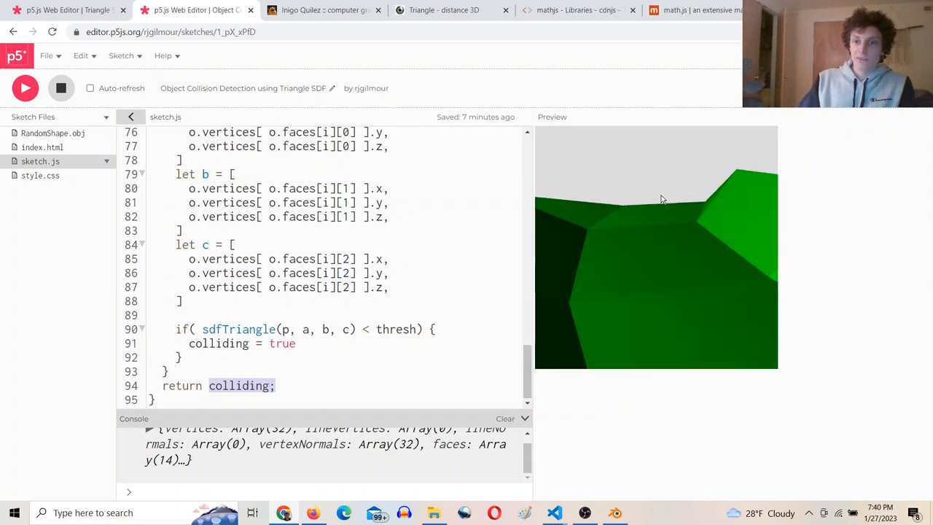